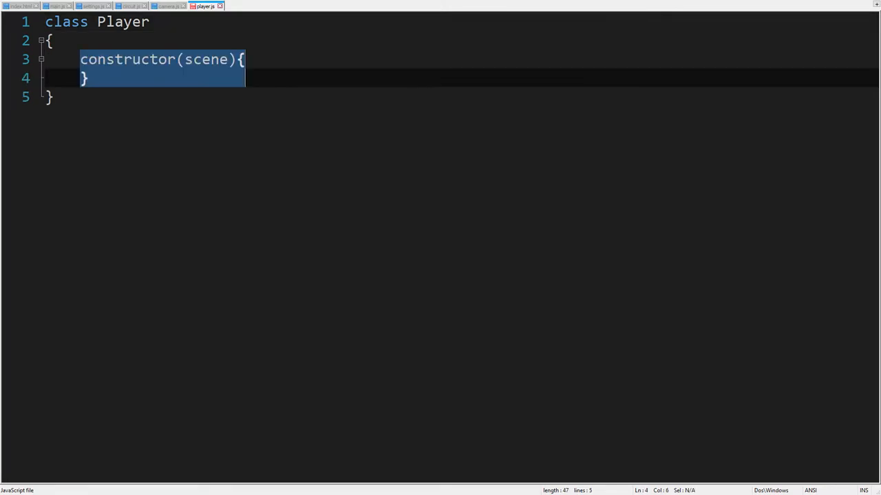
Write the Player class with scene reference, world coordinates, max speed, restart() and this.z += this.speed * dt
text(// reference to the main scene)
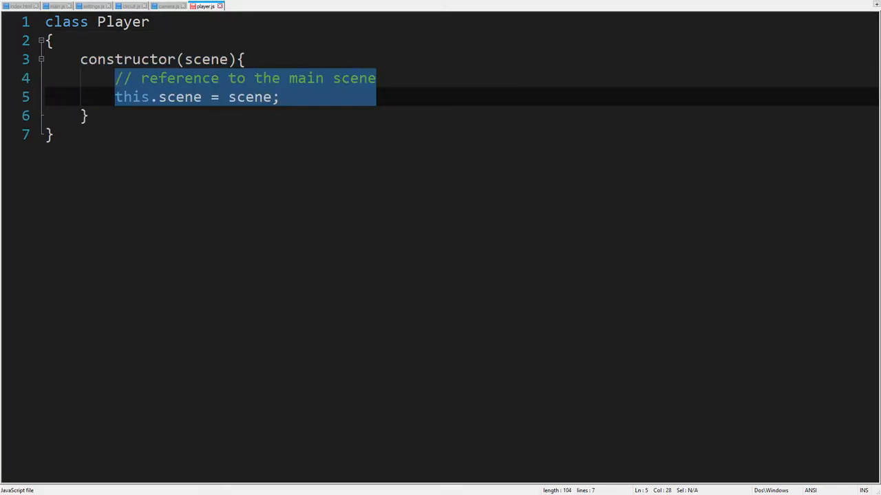
text(// player world coordinates)
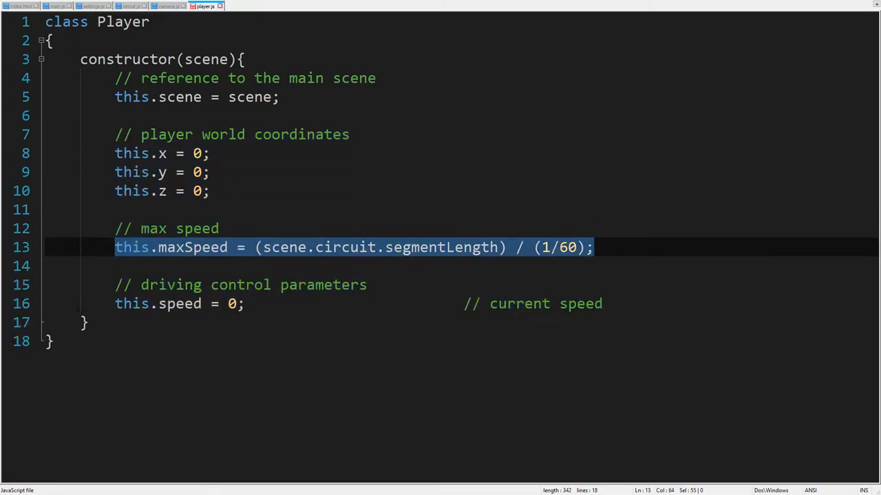
text((to avoid moving for more than 1 road segment, assuming fps=60))
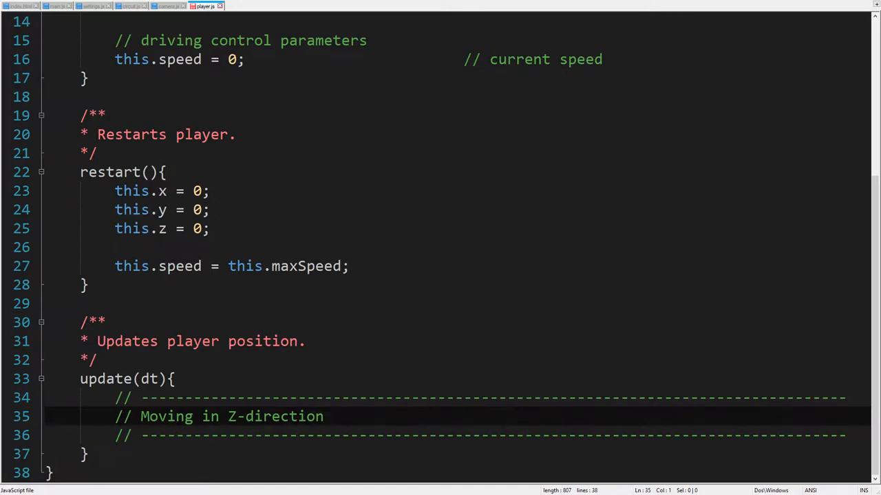
text(this.z += this.speed * dt;)
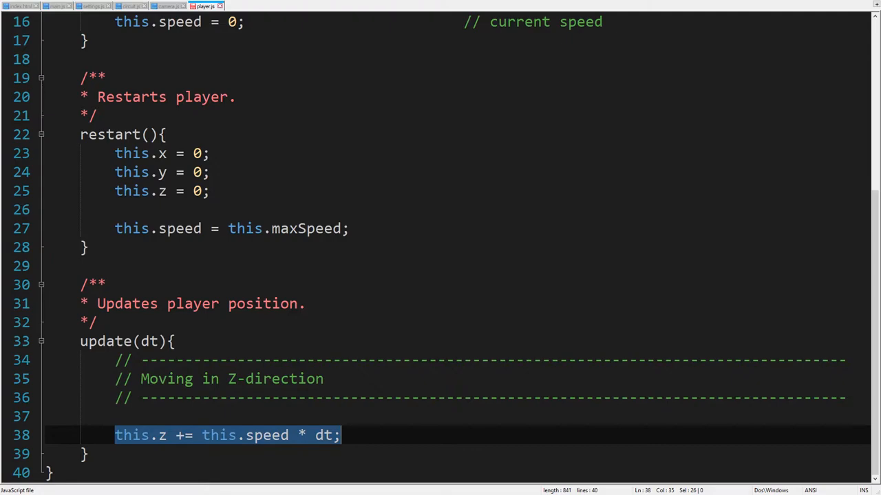
click(14, 6)
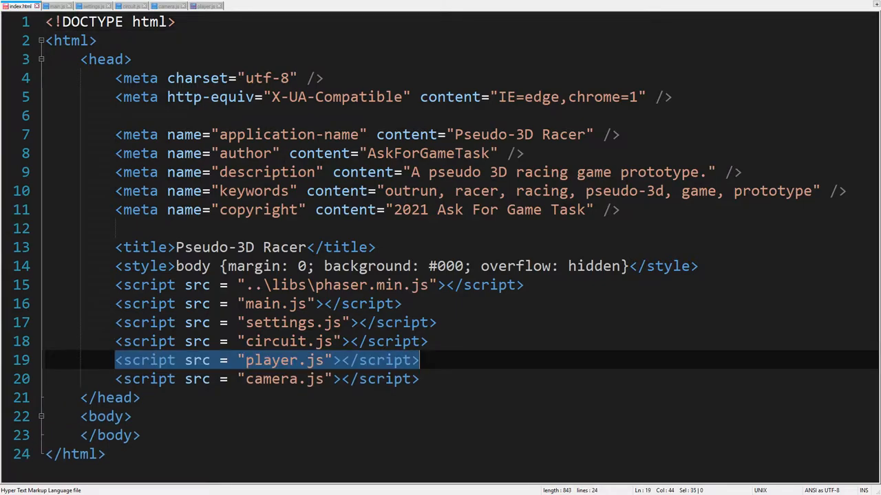
In main.js, update the player each frame with dt = Math.min(1, delta/1000)
click(50, 7)
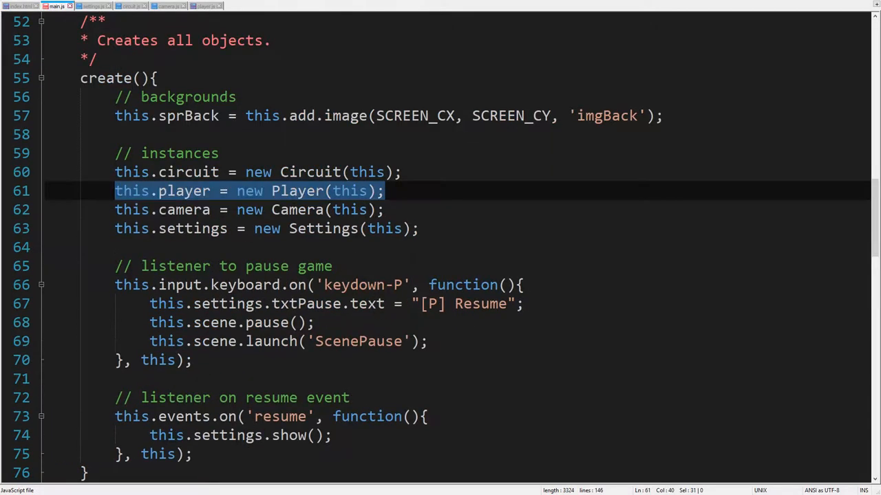
scroll(down, 3)
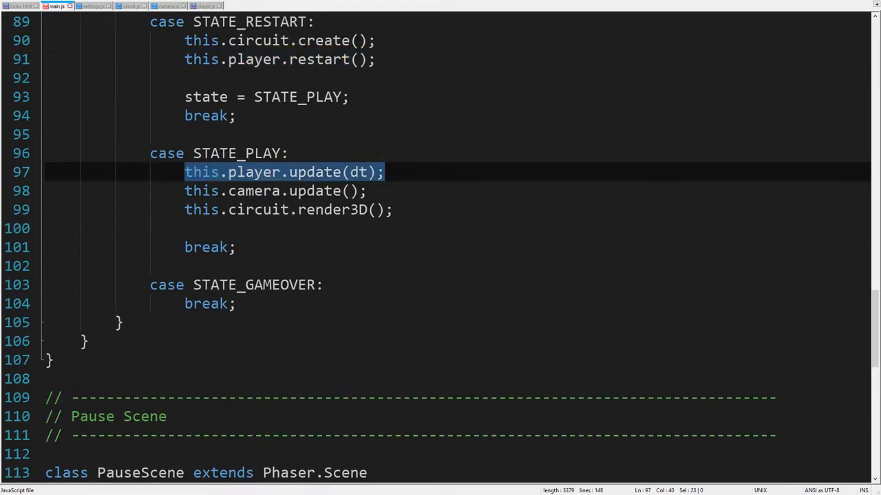
text(// duration of the time period)
text(var dt = delta/1000;)
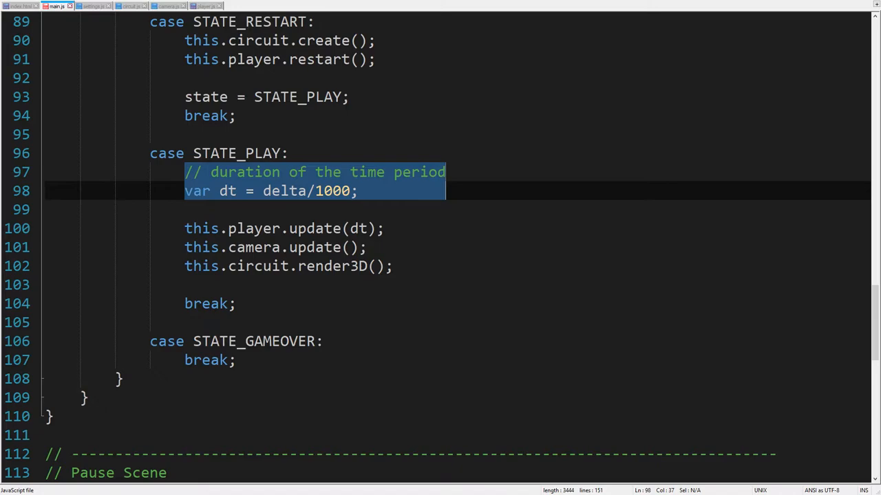
text(Math.min(1, delta/1000))
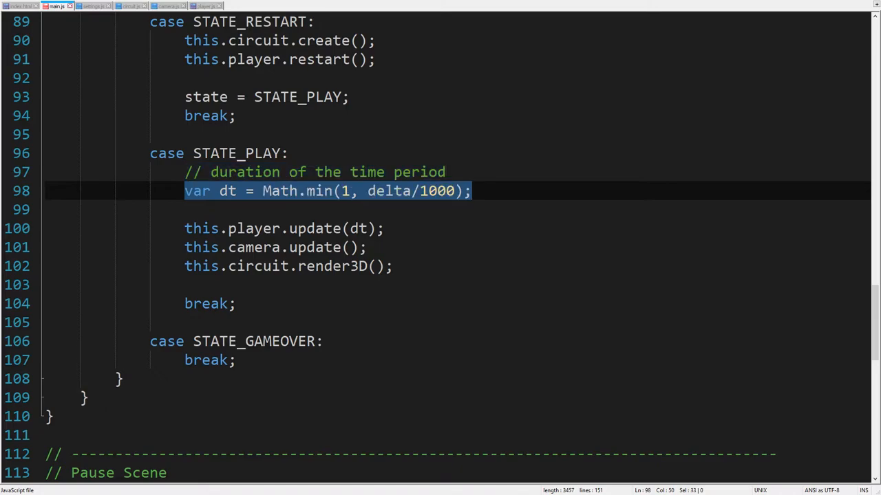
click(164, 11)
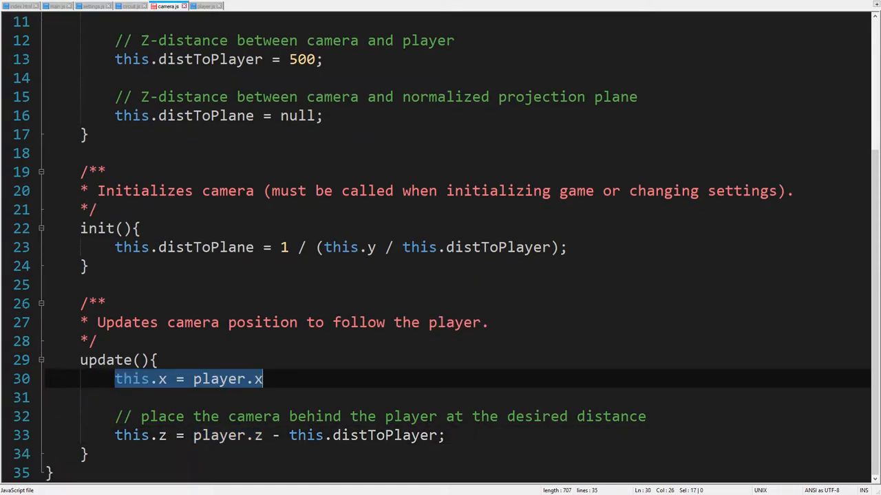
Set camera X to player.x * circuit.roadWidth, noting player X is normalized to [-1, 1]
text(// since player X is normalized within [-1, 1])
text(;)
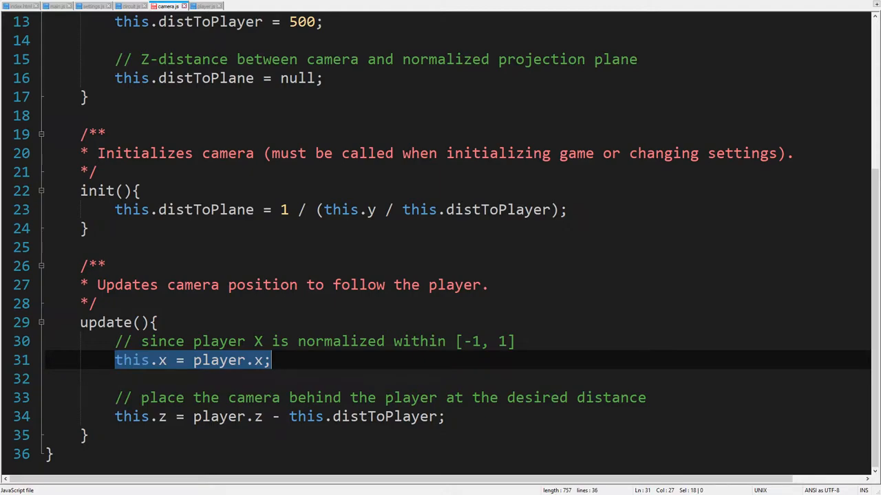
text(* circuit.roadWidth)
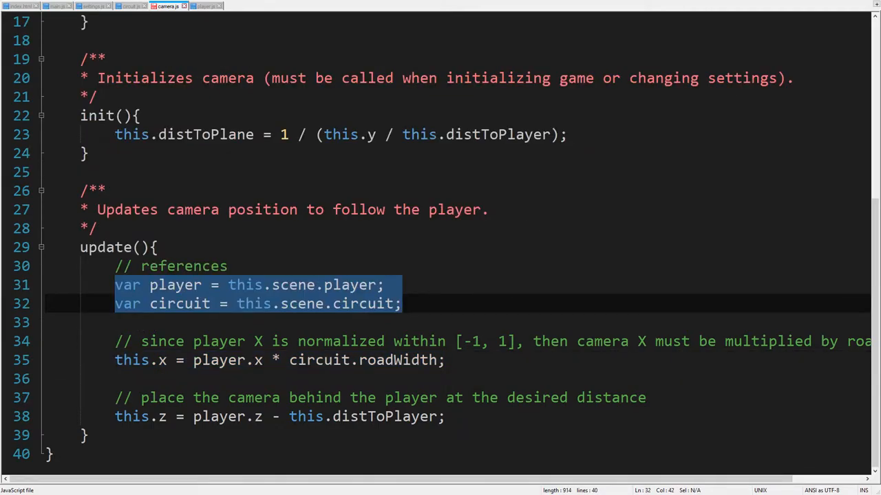
click(131, 7)
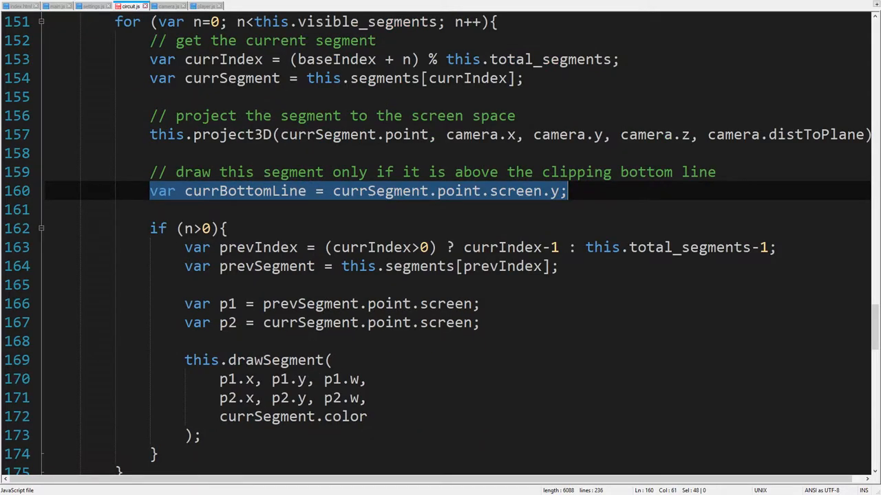
Extend the segment draw condition with && currBottomLine < clipBottomLine
text(&& currBottomLine < clipBottomLine)
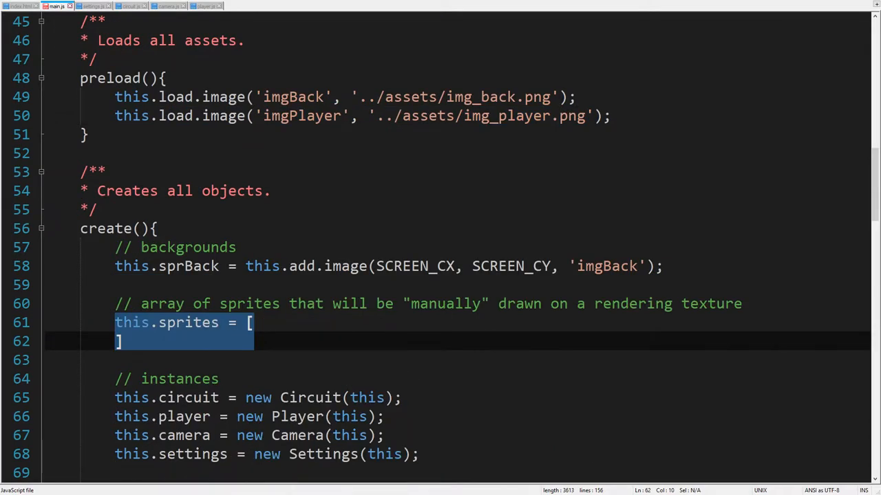
Fill the sprites array with an invisible 'imgPlayer' image at (0, 0)
text(this.add.image(0, 0, 'imgPlayer'))
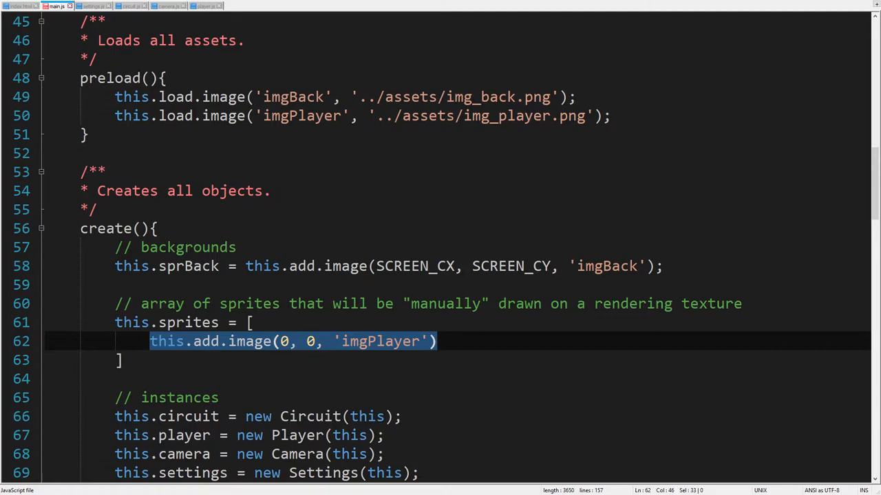
text(.setVisible(false))
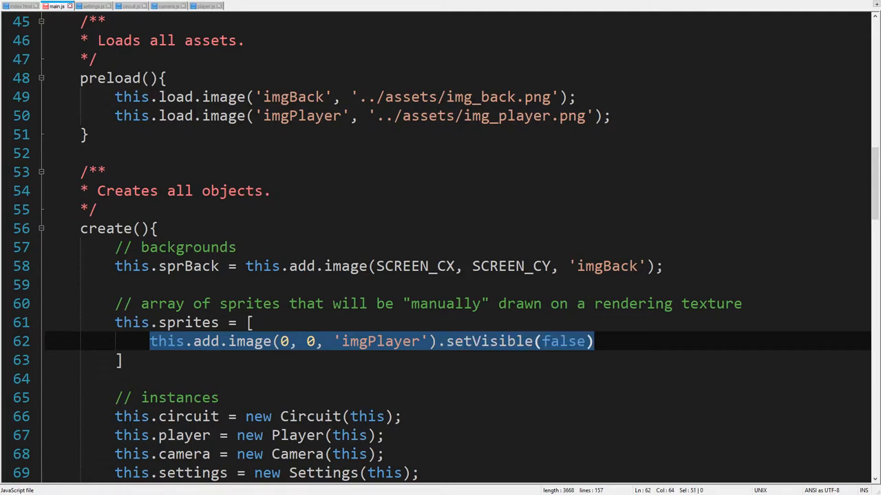
text(// (that's why they must be invisible after creation))
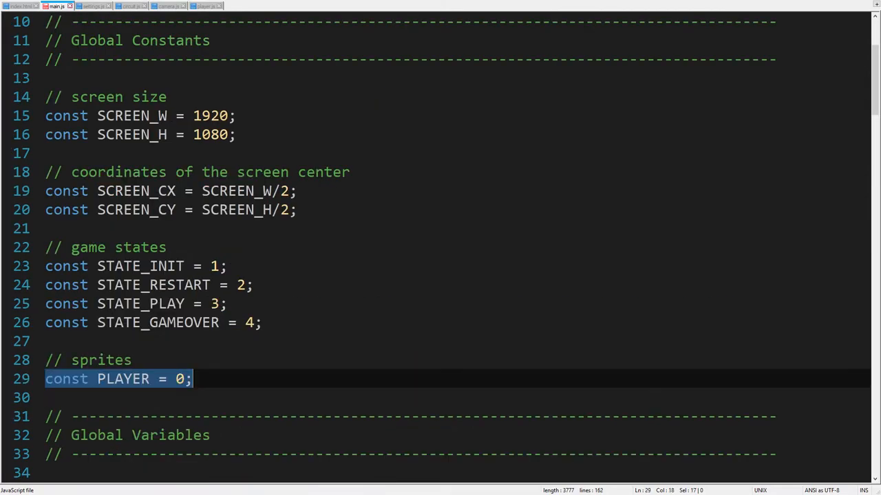
Call this.player.init() in the scene's init state
scroll(down, 3)
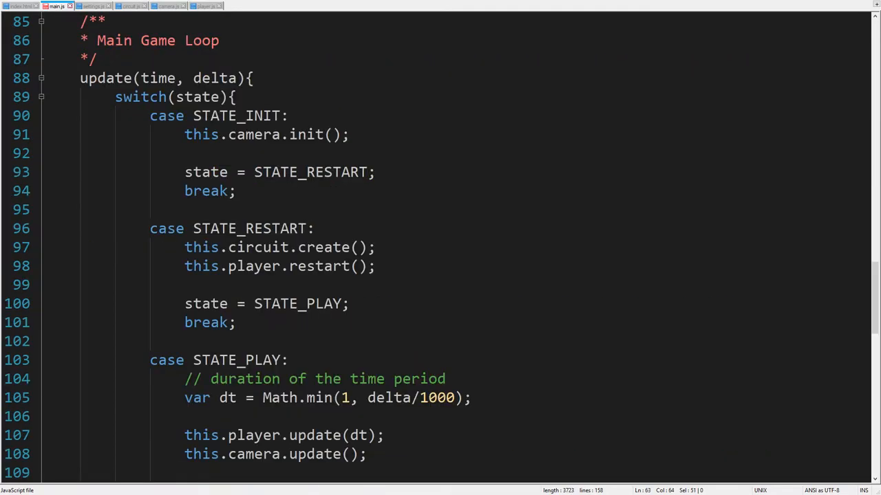
text(this.player.init();)
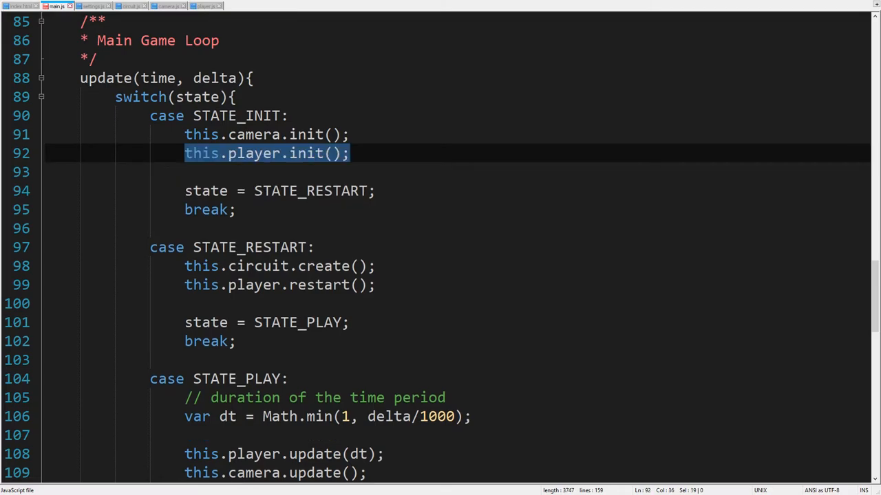
click(205, 6)
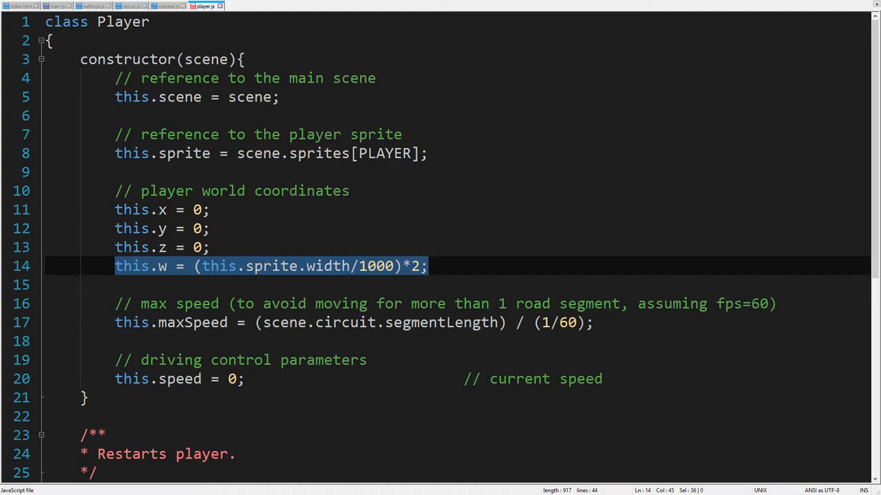
Add player screen coordinates and init positioning, and clear the texture in circuit.js
text(// player screen coordinates)
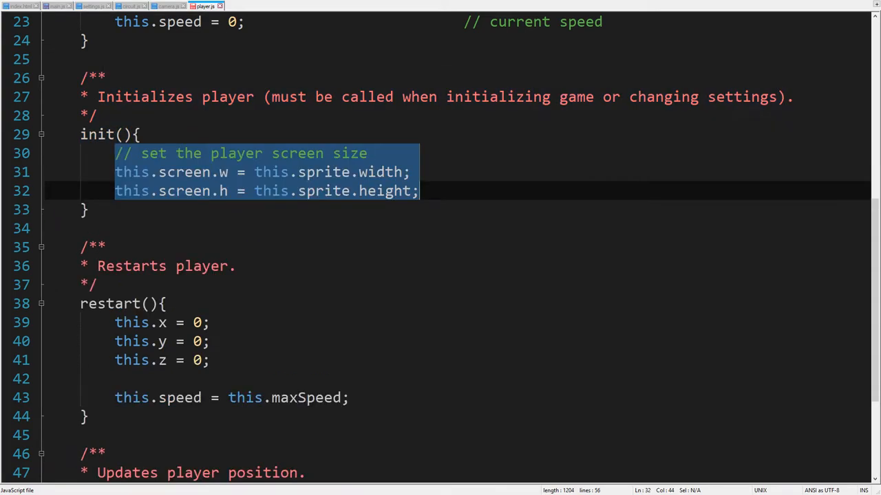
text(// set the player screen position)
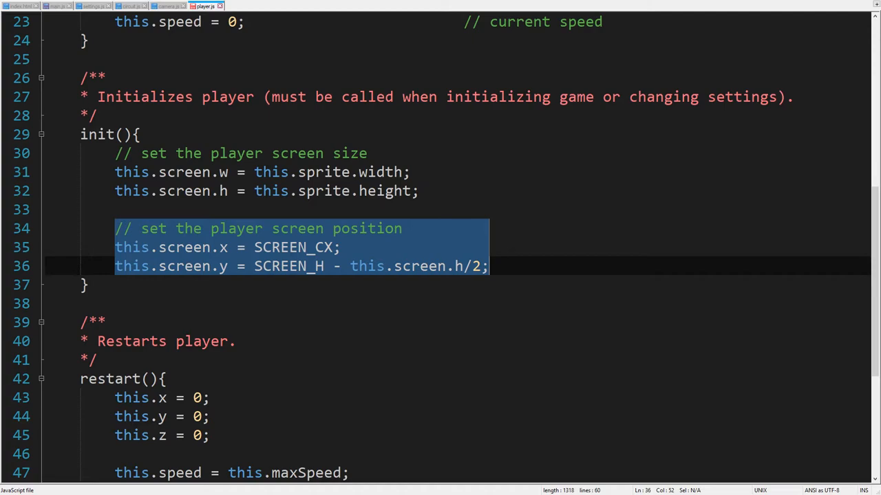
click(130, 6)
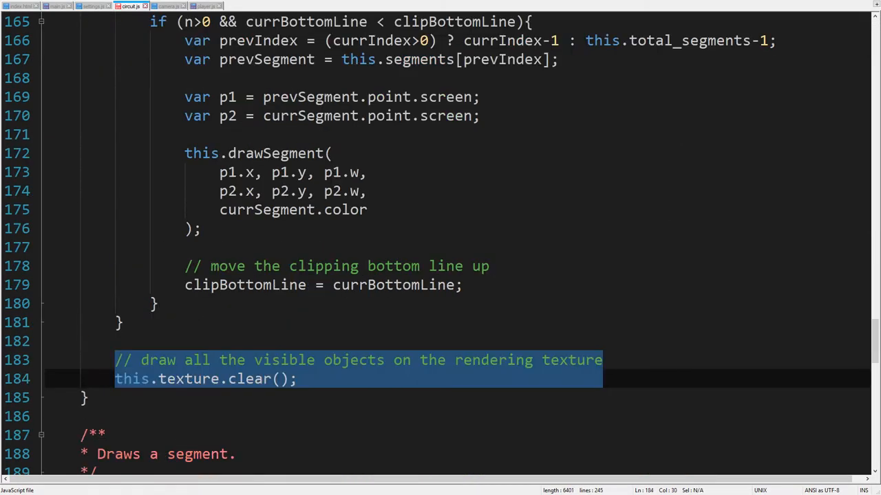
scroll(down, 3)
text(var offsetZ =)
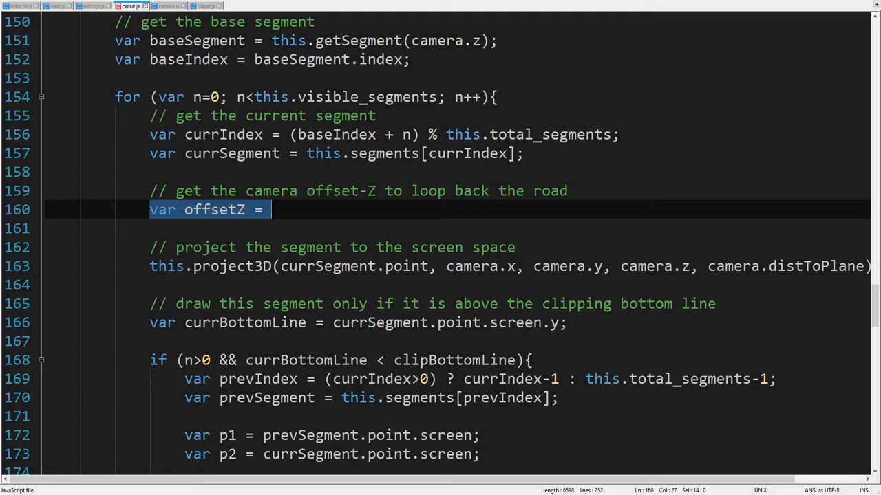
Set offsetZ to this.roadLength when currIndex < baseIndex, and use section length 300
text((currIndex < baseIndex) ?)
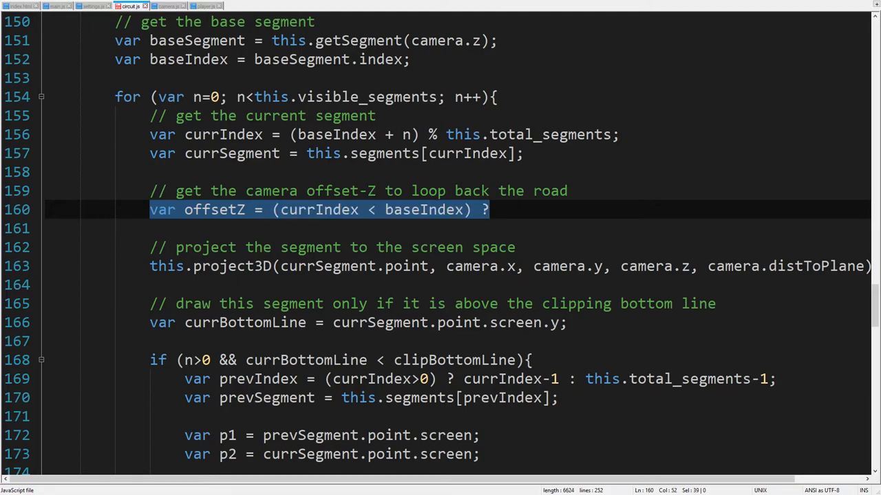
text(this.roadLength)
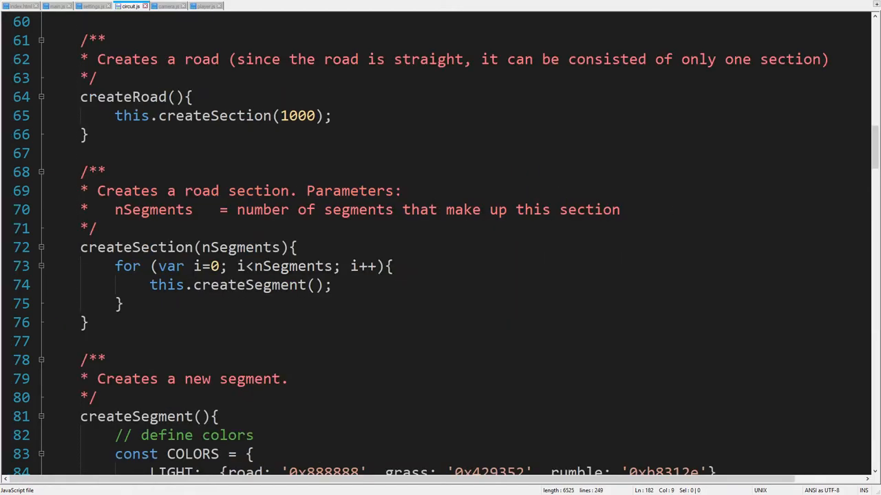
text(300)
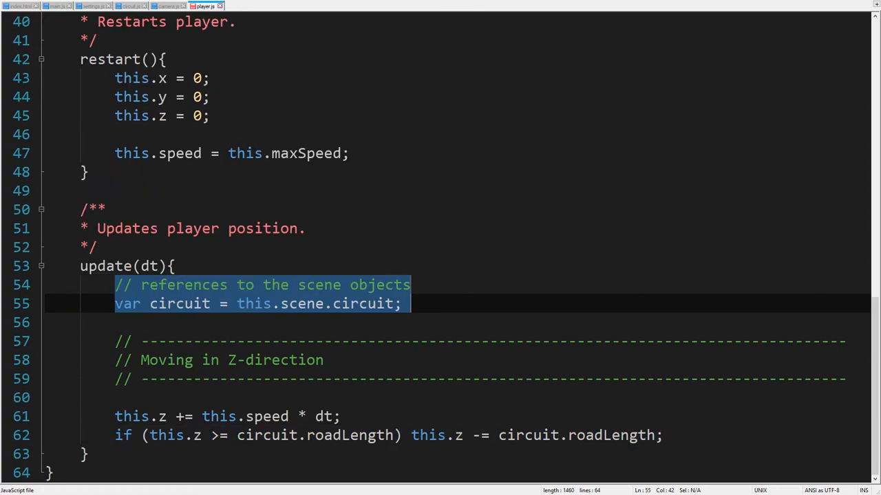
Subtract circuit.roadLength from player.z once it reaches the road length
click(163, 6)
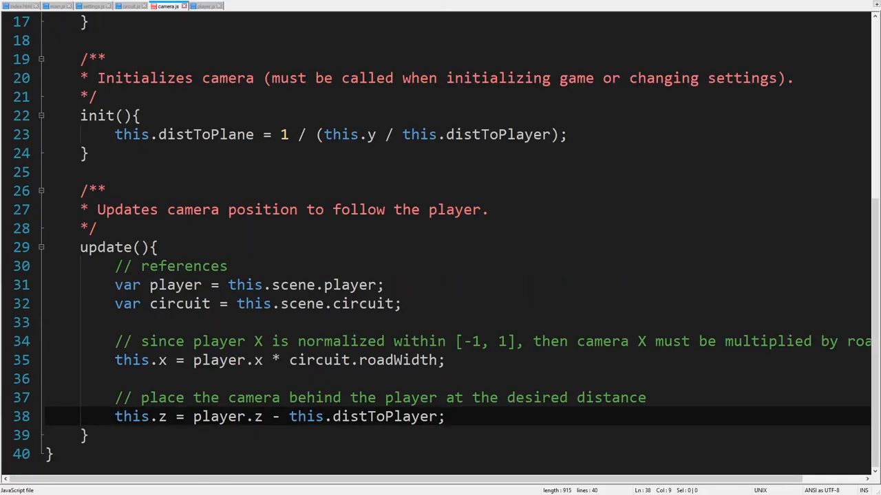
drag(114, 416, 446, 416)
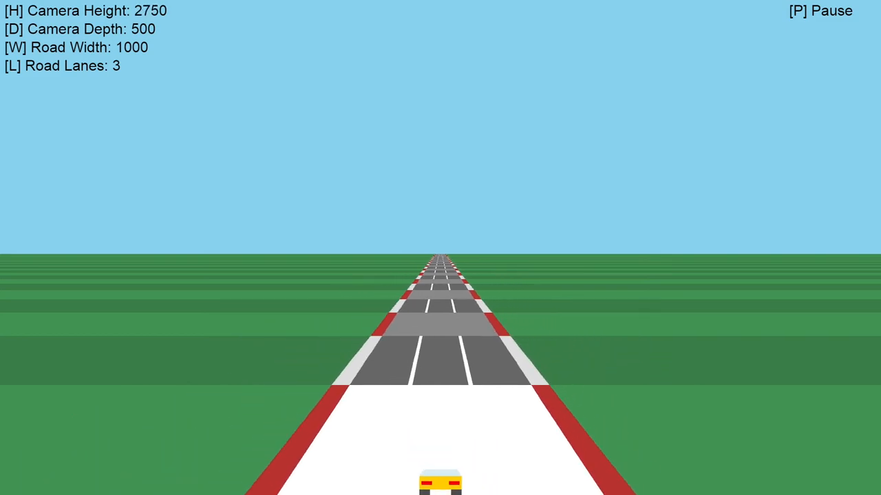
Use H and L to set camera height 1200, road width 1260 and five lanes
key(H)
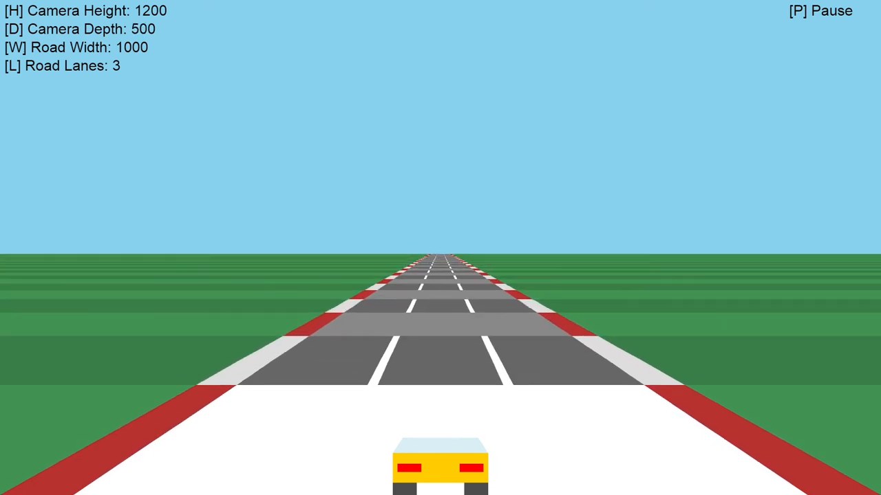
key(L)
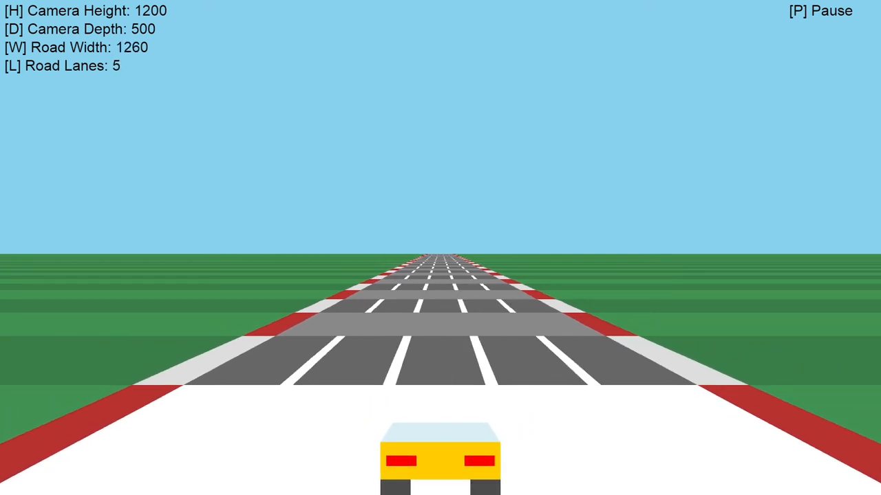